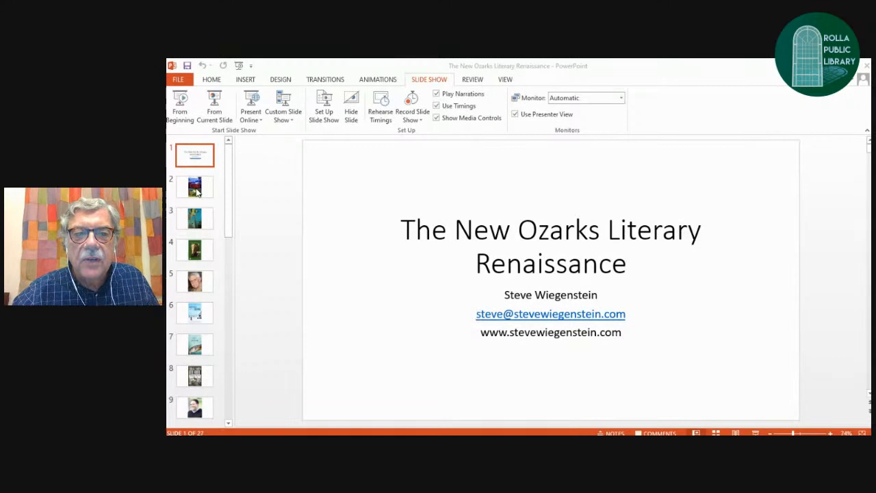
- Show slide 2, Brooks Blevins' 'A History of the Ozarks' cover
{"action": "left_click", "coordinate": [194, 186]}
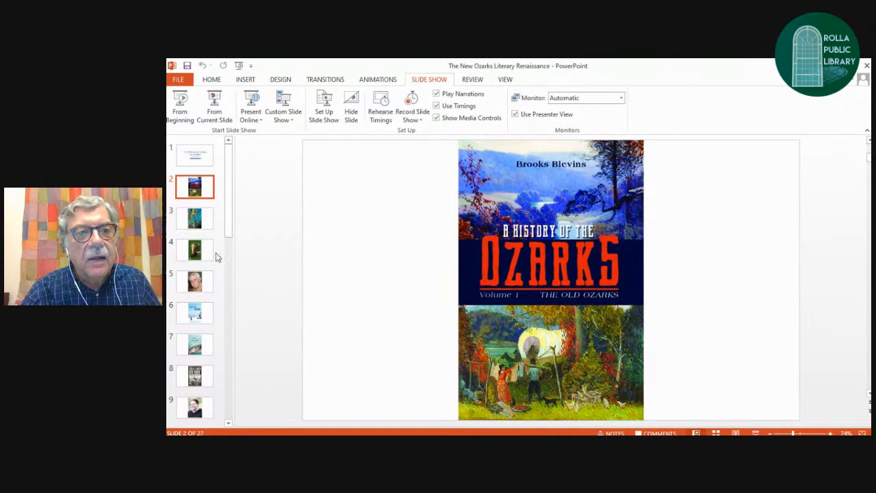
- Show slide 3, 'The Literature of the Ozarks' anthology cover
{"action": "left_click", "coordinate": [194, 218]}
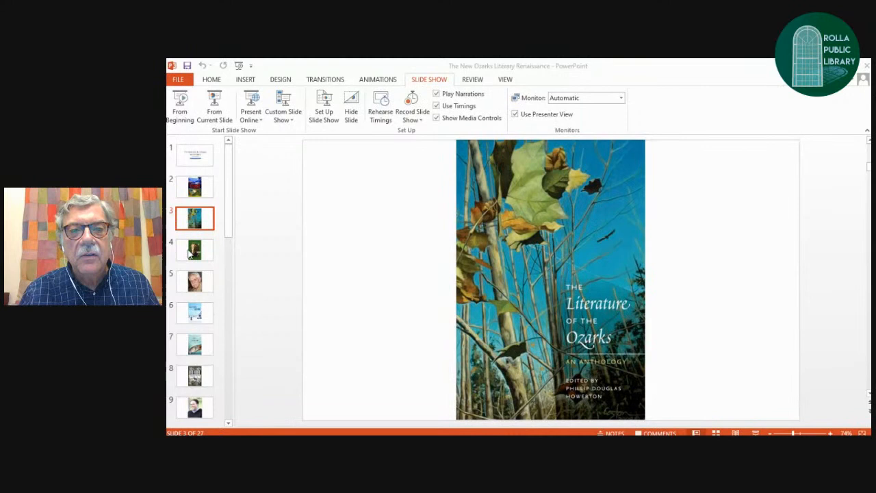
- Show slide 4, Donald Harington's 'With' book cover
{"action": "left_click", "coordinate": [194, 249]}
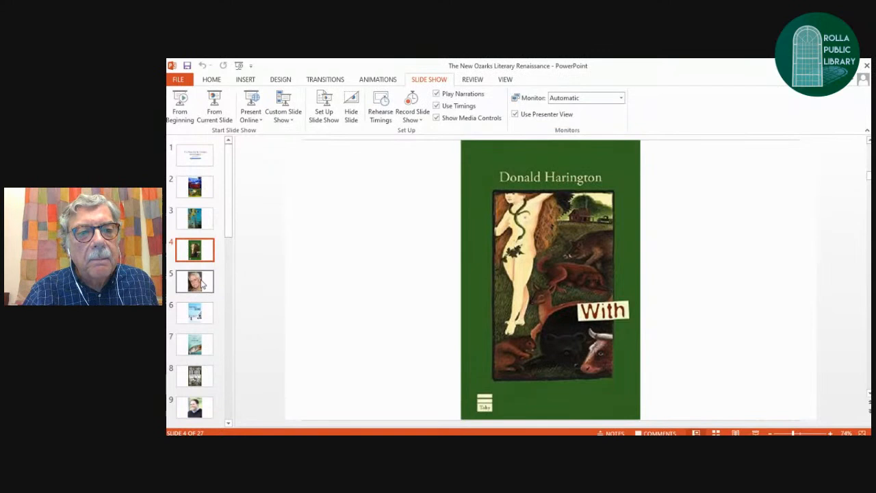
- Show slide 5, the portrait of the grey-haired author with glasses
{"action": "left_click", "coordinate": [194, 281]}
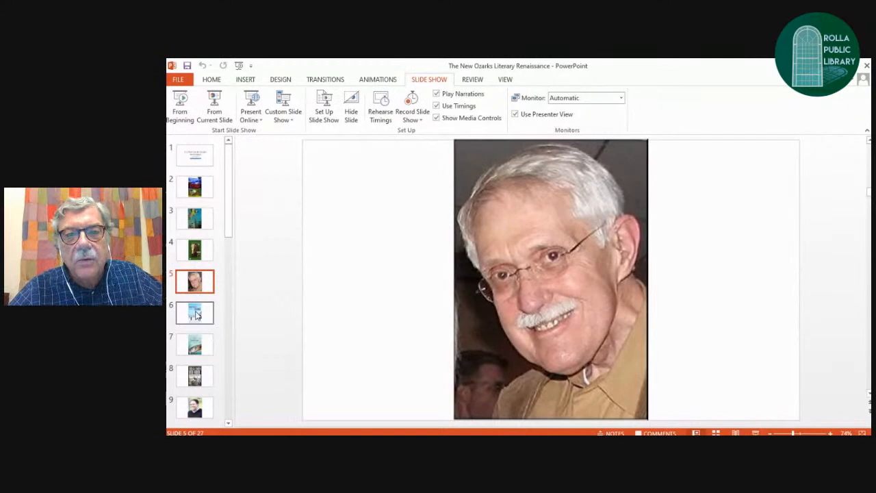
- Show slide 6, Daniel Woodrell's 'Winter's Bone' cover
{"action": "left_click", "coordinate": [194, 312]}
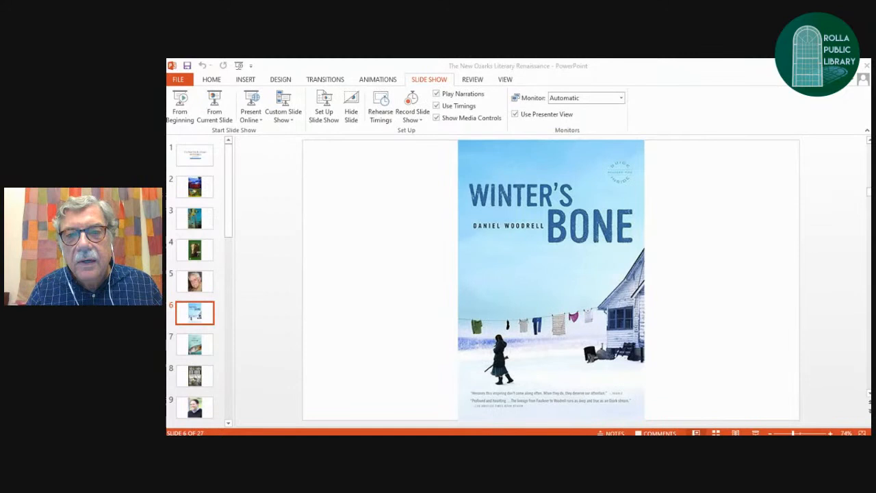
{"action": "mouse_move", "coordinate": [270, 373]}
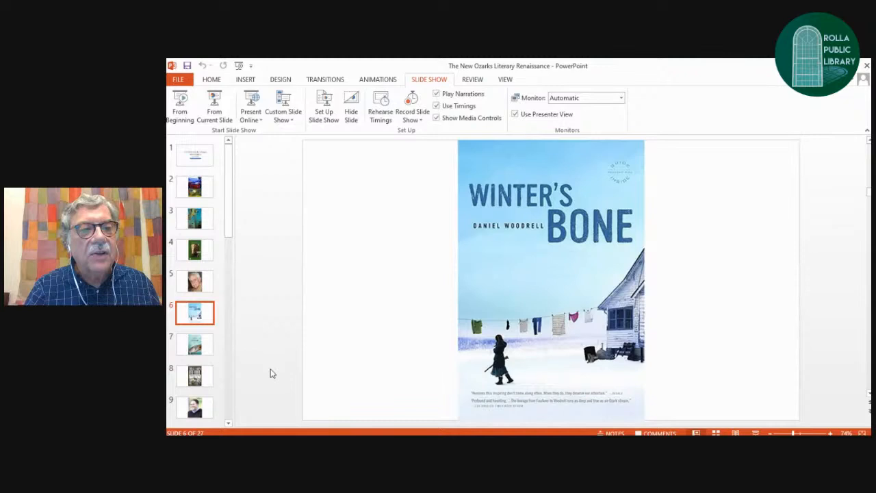
{"action": "mouse_move", "coordinate": [194, 345]}
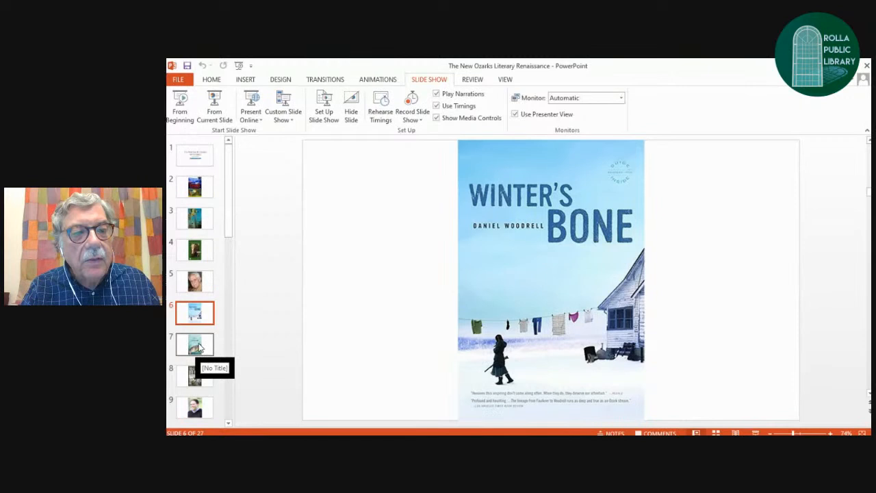
- Show slide 7, Katie Estill's 'Dahlia's Gone' cover
{"action": "left_click", "coordinate": [195, 344]}
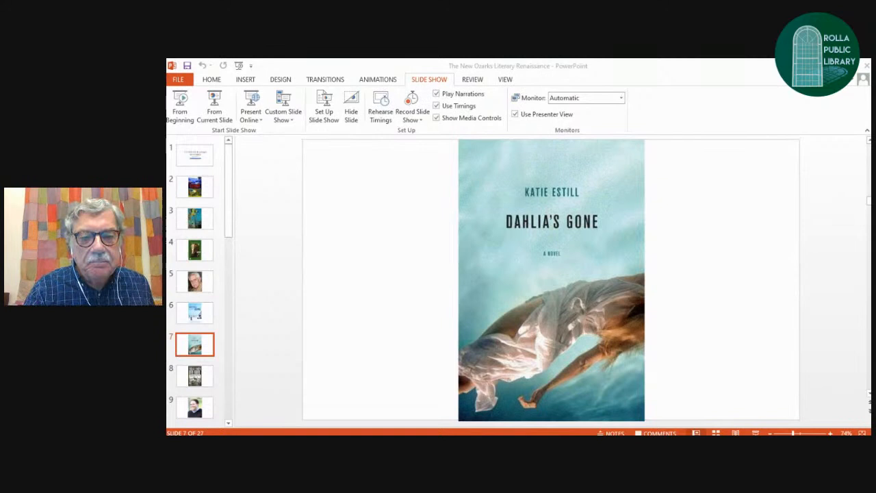
{"action": "mouse_move", "coordinate": [194, 374]}
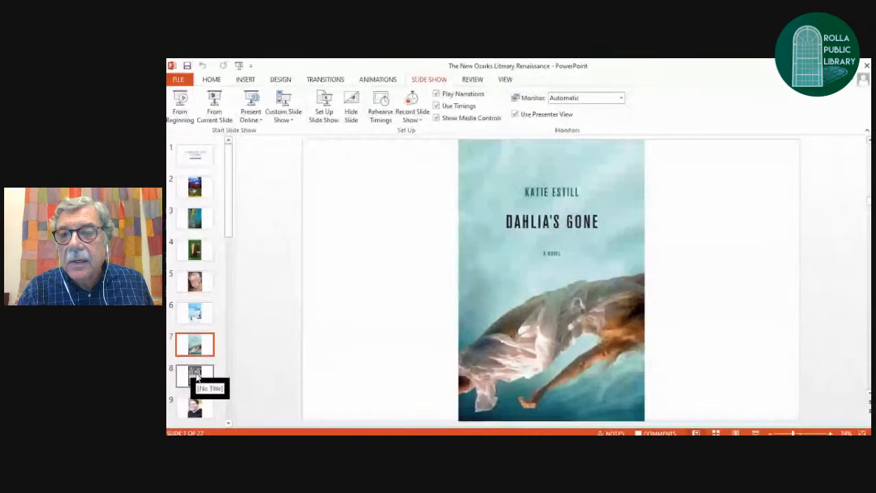
- Show slide 10, C.D. Albin's 'Hard Toward Home' cover
{"action": "left_click", "coordinate": [195, 375]}
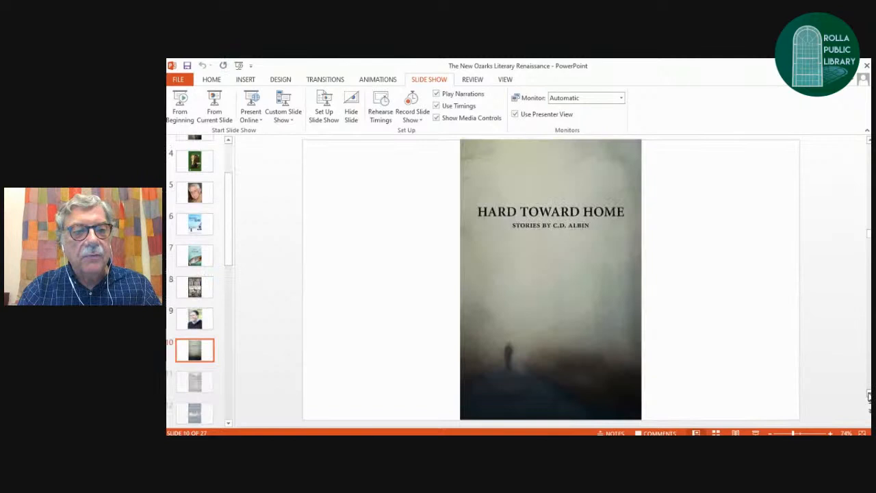
- Go back to slide 9, the photo of the smiling dark-haired author
{"action": "left_click", "coordinate": [195, 313]}
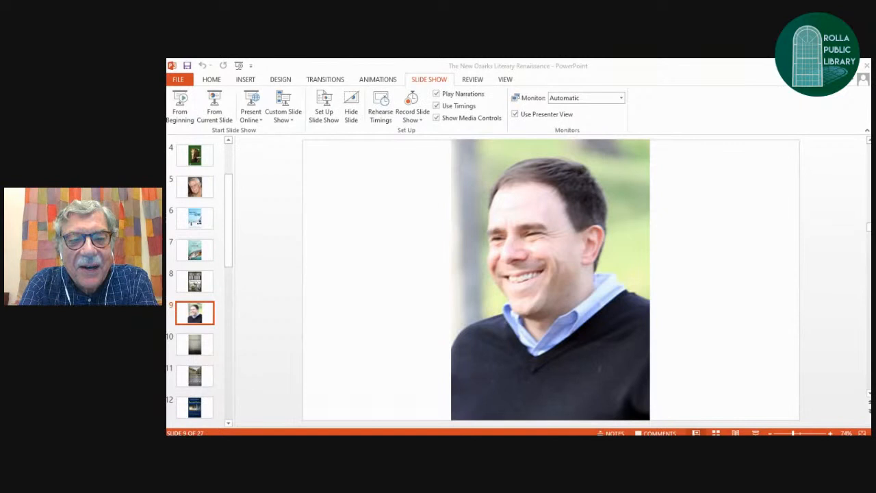
- Return to slide 10 with the 'Hard Toward Home' cover
{"action": "left_click", "coordinate": [194, 344]}
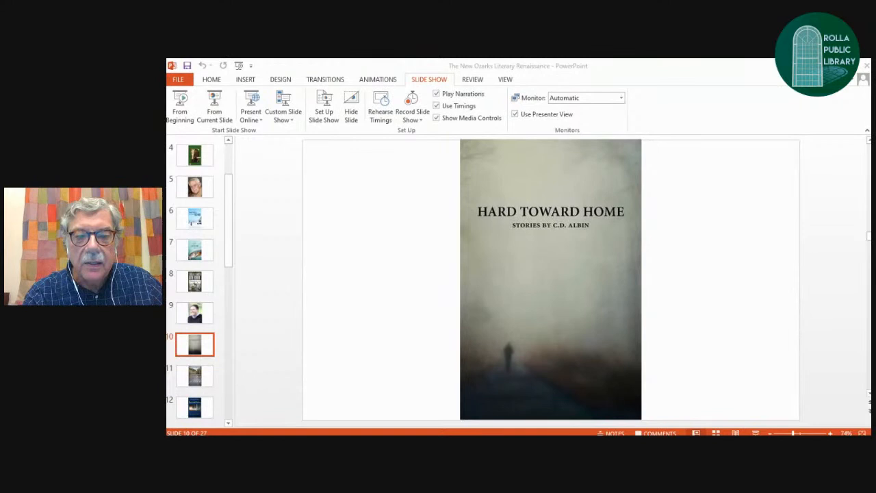
- Advance to slide 12, Steve Wiegenstein's 'Scattered Lights' cover
{"action": "left_click", "coordinate": [194, 375]}
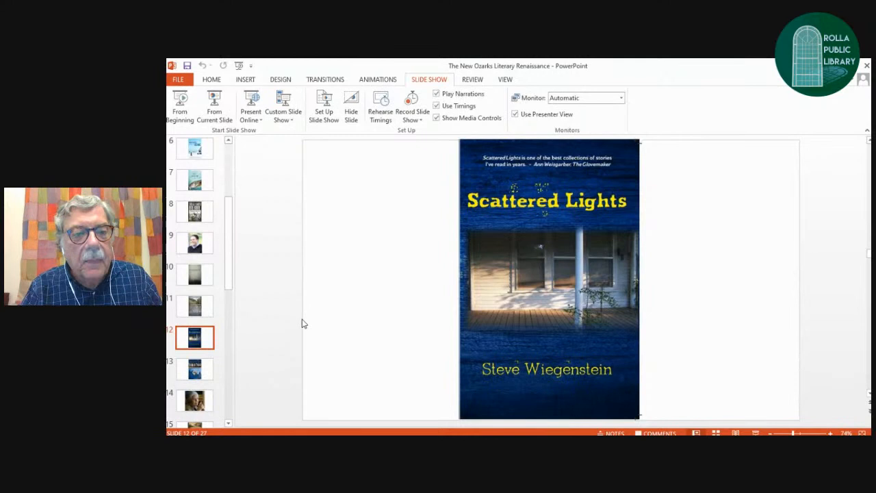
{"action": "mouse_move", "coordinate": [199, 373]}
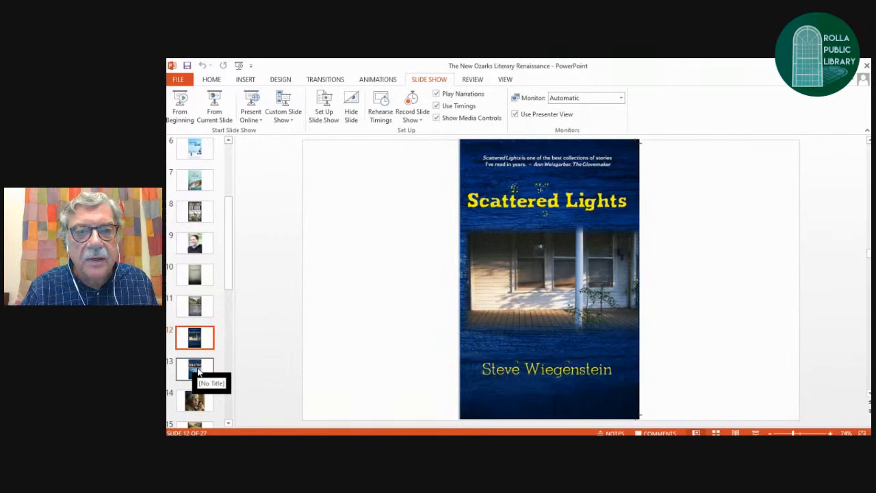
- Show slide 13, Suzette Haden Elgin's 'The Ozark Trilogy' cover
{"action": "left_click", "coordinate": [195, 369]}
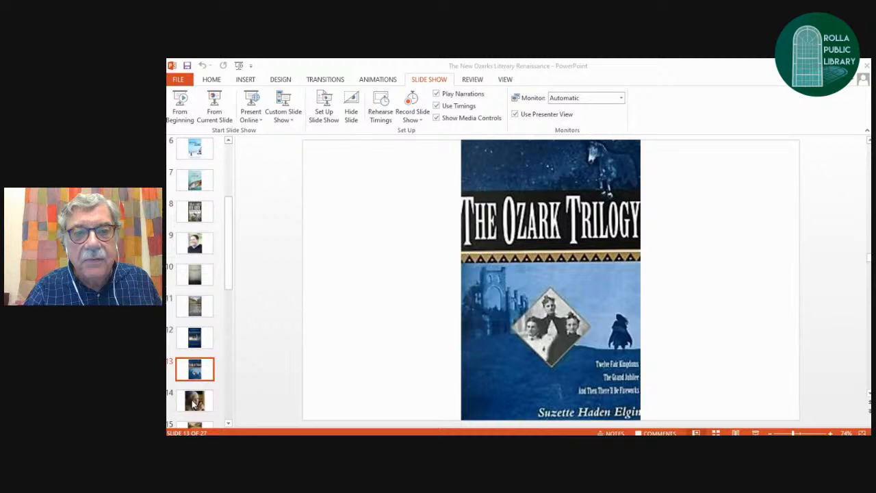
- Show slide 14, the portrait of the white-haired elderly woman
{"action": "left_click", "coordinate": [194, 401]}
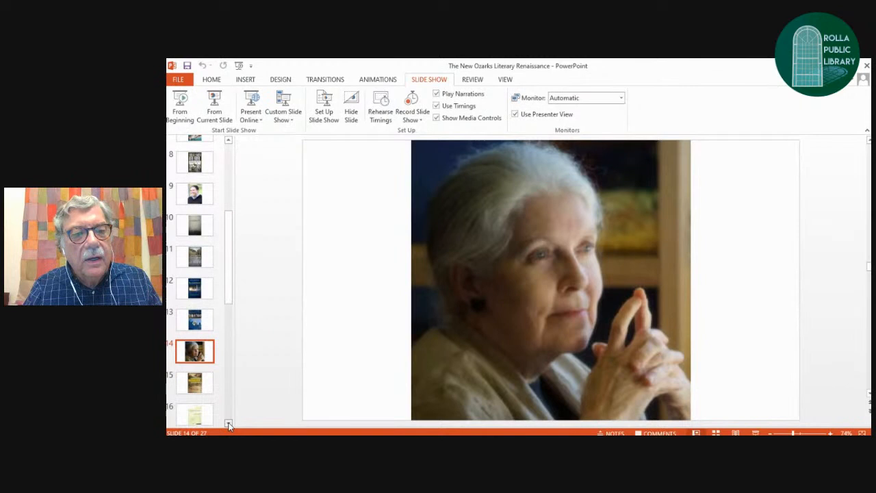
- Show slide 15, Leonard Hall's 'Stars Upstream' book cover
{"action": "scroll", "scroll_direction": "down", "scroll_amount": 3}
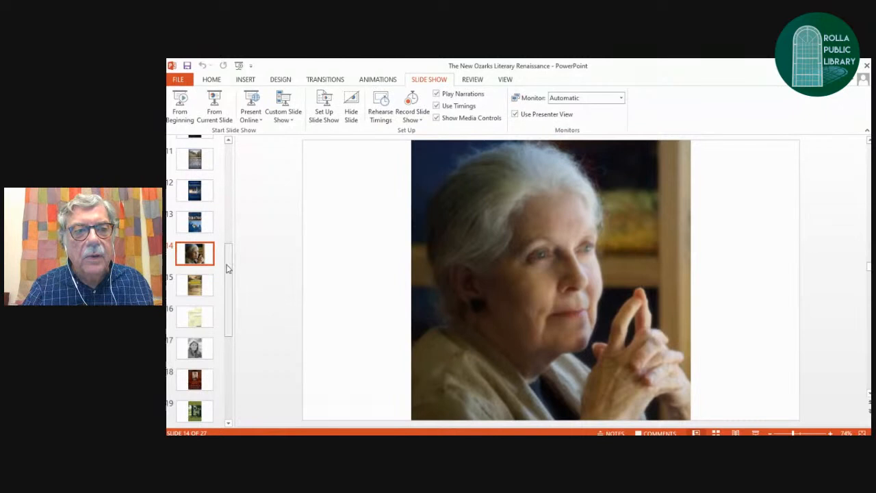
{"action": "left_click", "coordinate": [195, 285]}
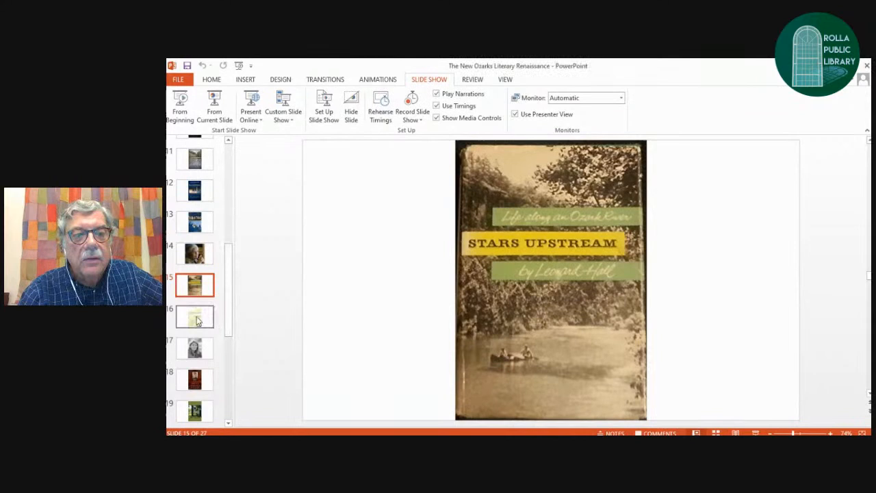
- Show slide 16, Sue Hubbell's 'A Country Year' book cover
{"action": "left_click", "coordinate": [194, 316]}
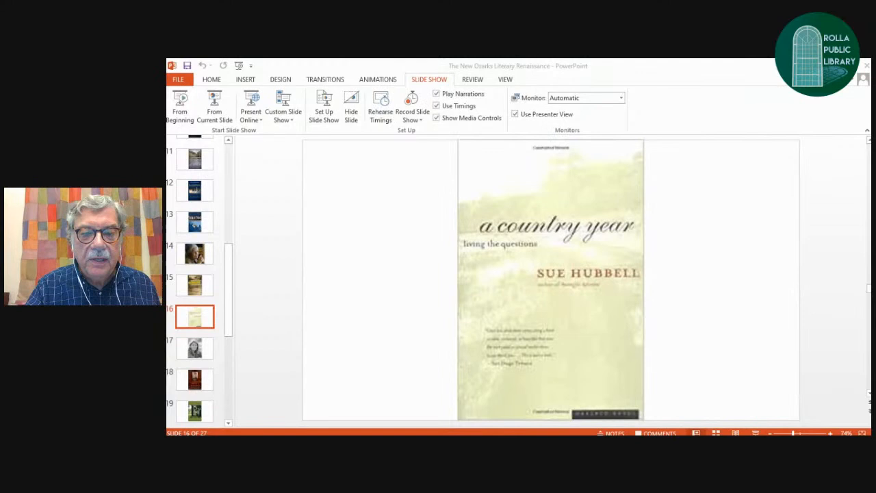
{"action": "mouse_move", "coordinate": [195, 347]}
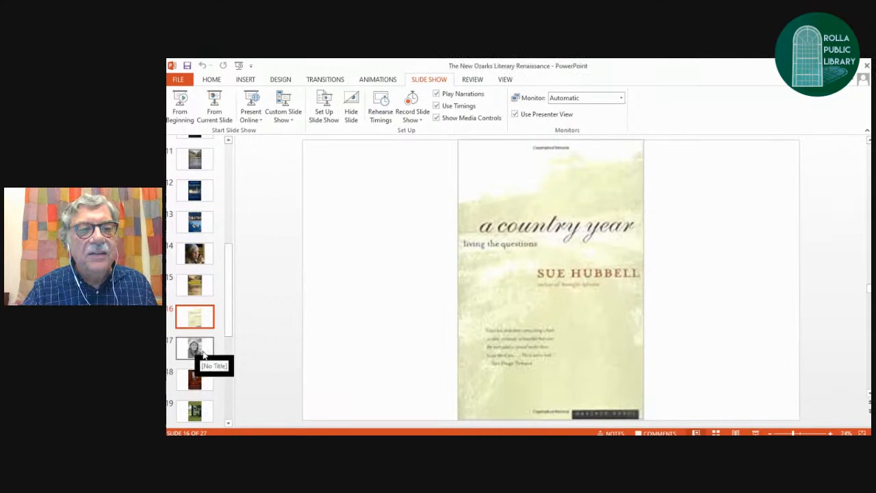
- Show slide 17, the black-and-white portrait of a long-haired woman with earrings
{"action": "left_click", "coordinate": [194, 348]}
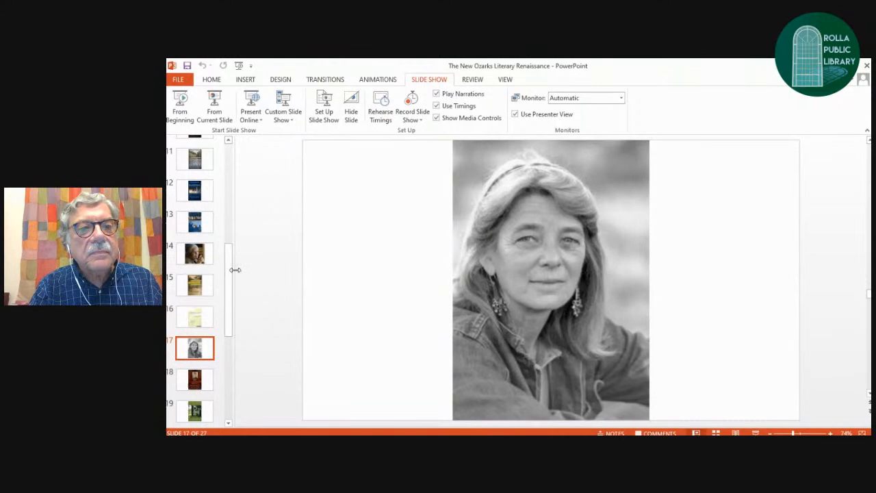
{"action": "scroll", "scroll_direction": "down", "scroll_amount": 3}
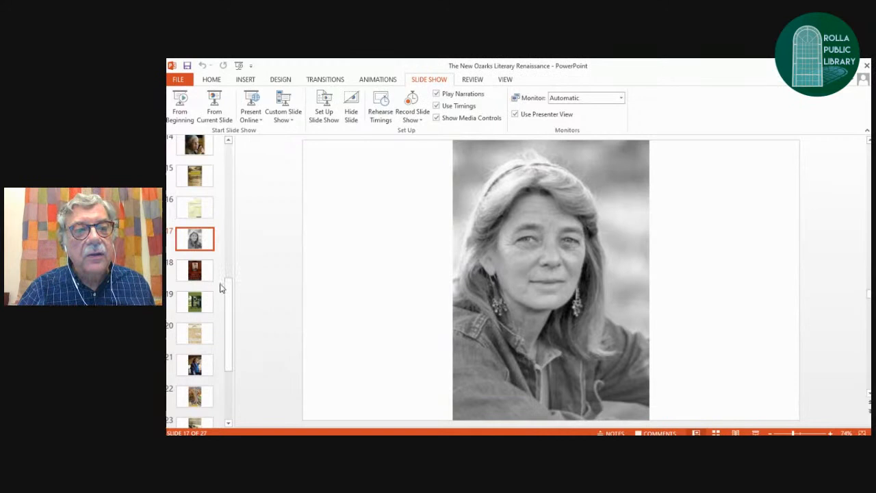
- Show slide 18, Wayne Holmes' 'Rocky Comfort' book cover
{"action": "left_click", "coordinate": [194, 269]}
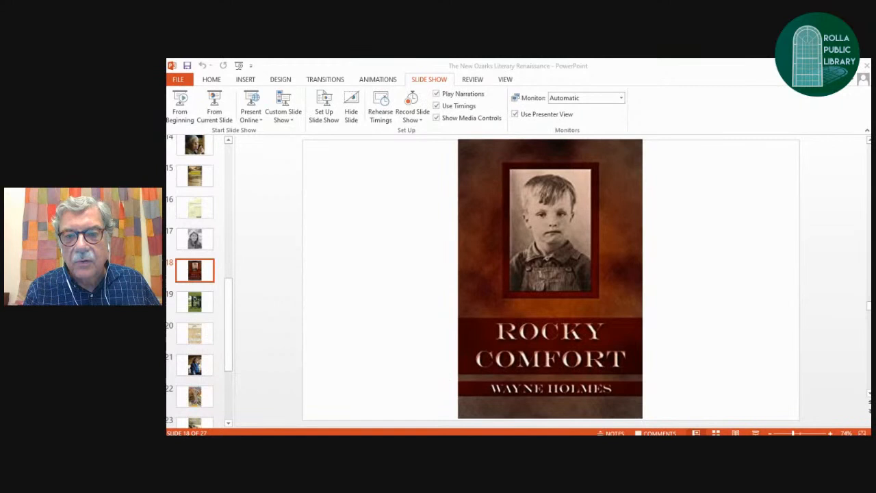
- Show slide 19, Jim Hamilton's 'Ozarks RFD' essay collection cover
{"action": "left_click", "coordinate": [194, 301]}
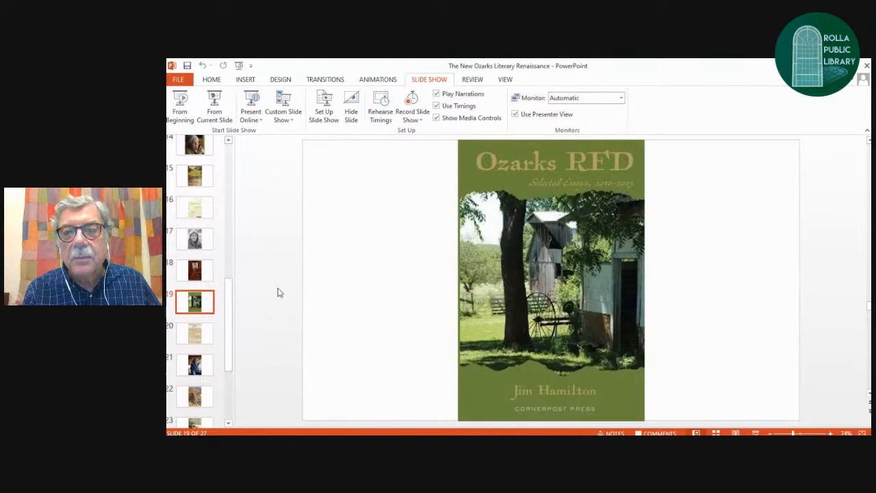
{"action": "mouse_move", "coordinate": [313, 363]}
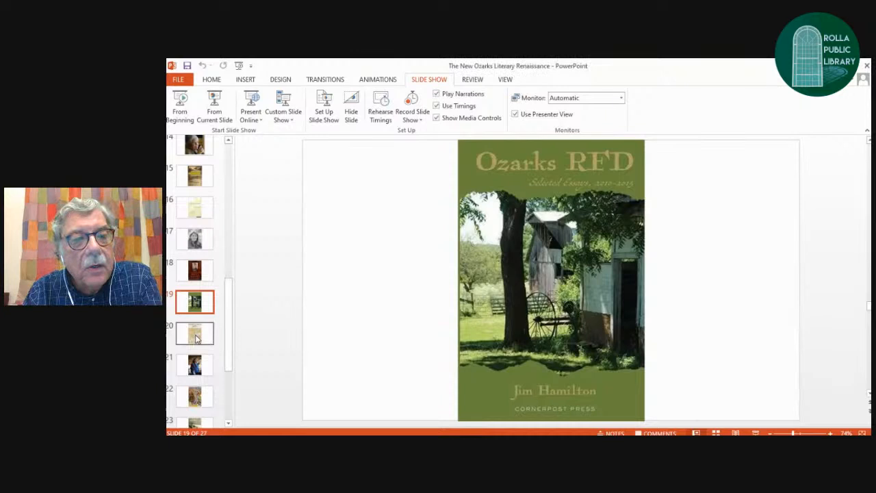
- Show slide 20, Amy Wright Vollmar's 'Follow' poetry collection cover
{"action": "left_click", "coordinate": [194, 334]}
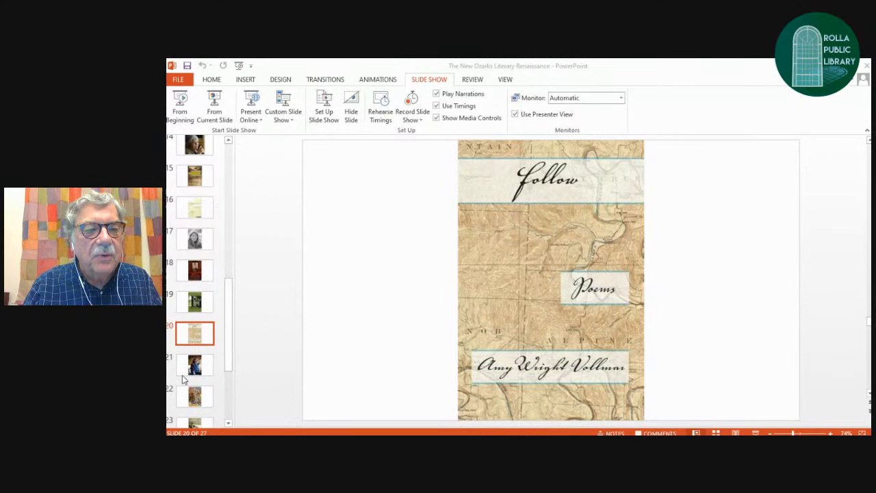
- Page through the slide 21 author photo to Phillip Howerton's 'The History of Tree Roots' cover
{"action": "left_click", "coordinate": [194, 364]}
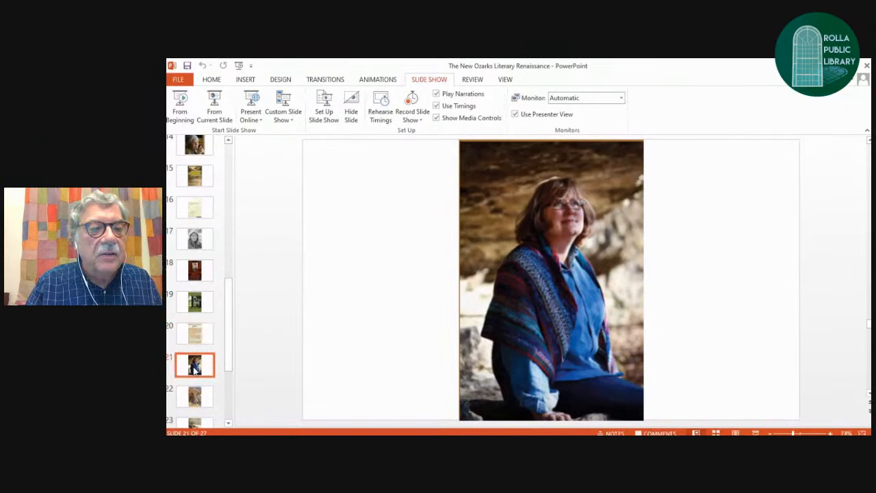
{"action": "left_click", "coordinate": [194, 307]}
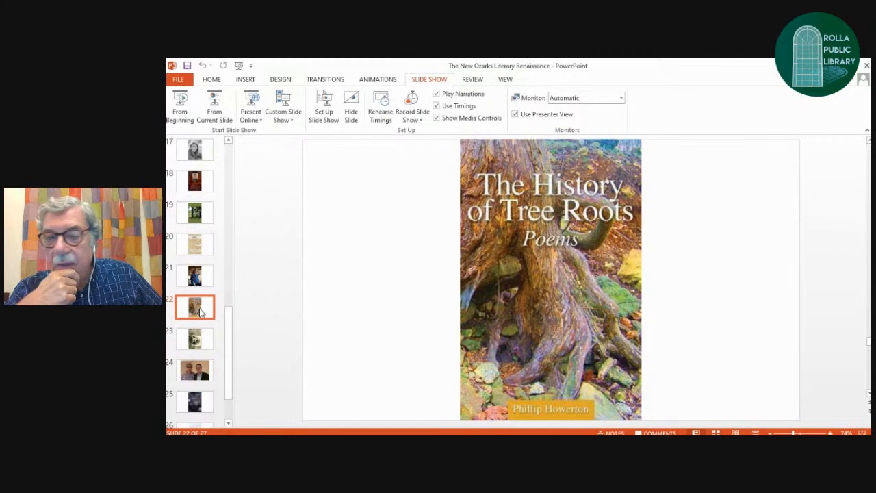
- Show slide 23, Dave Malone's 'You Know the Ones' cover
{"action": "left_click", "coordinate": [194, 338]}
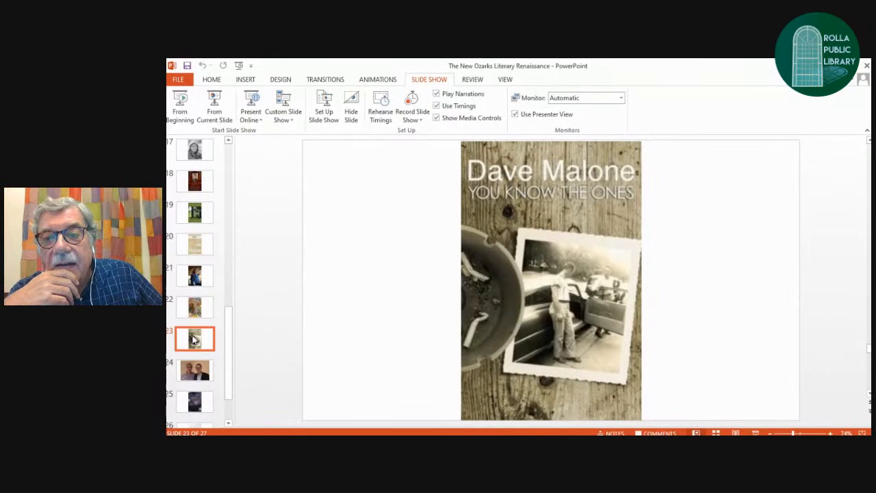
{"action": "scroll", "scroll_direction": "down", "scroll_amount": 3}
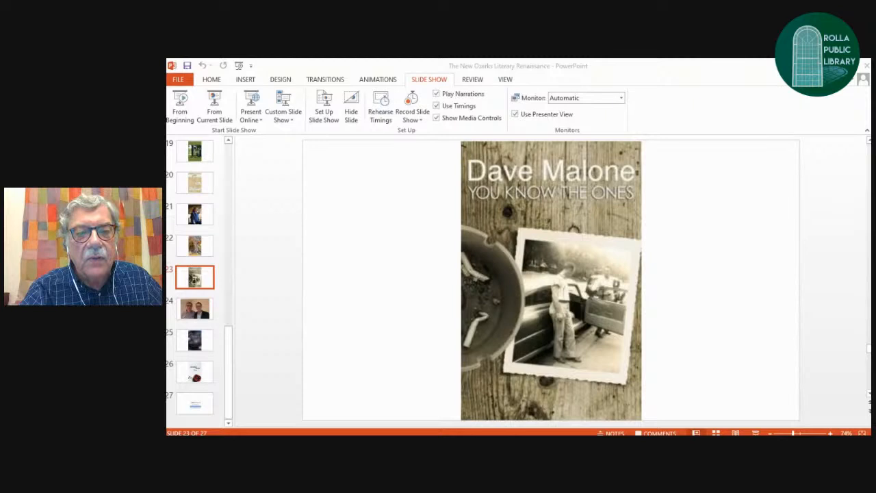
{"action": "mouse_move", "coordinate": [194, 309]}
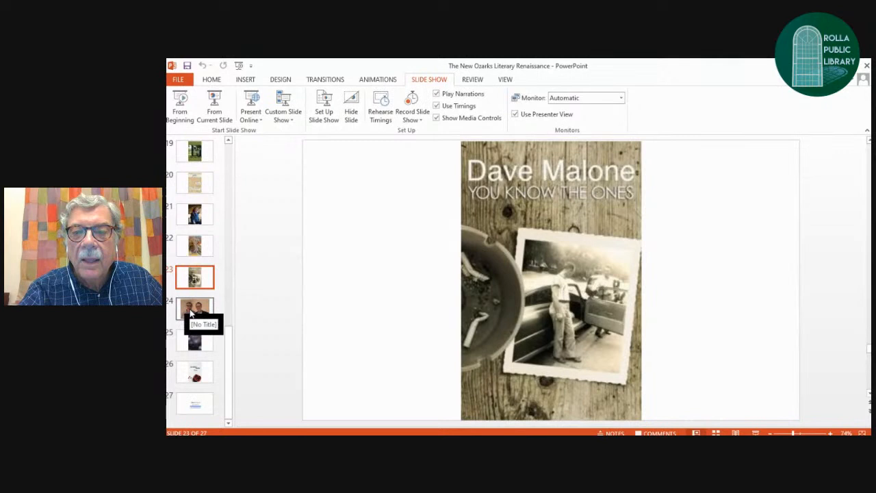
- Show slide 24, the two-person photo, on the way to the Route 66 cover
{"action": "left_click", "coordinate": [194, 309]}
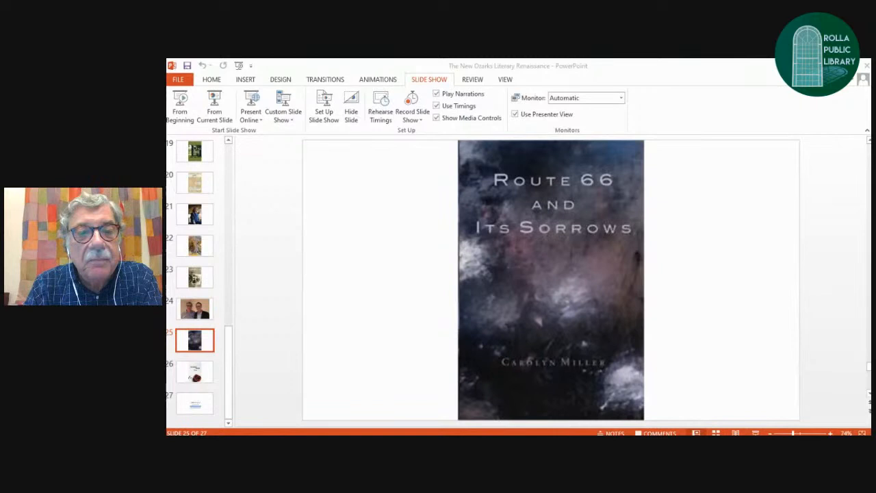
- Show slide 26, 'The Eden of Perhaps' cover, then the closing Thank You slide 27
{"action": "left_click", "coordinate": [194, 371]}
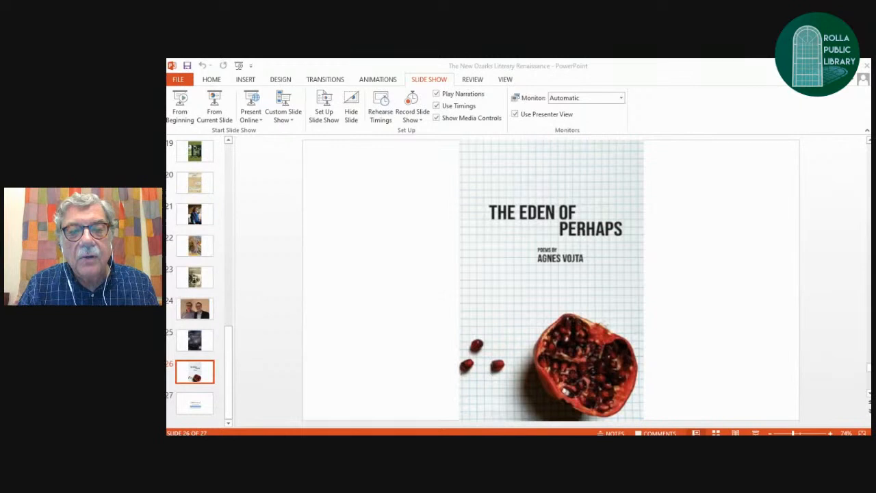
{"action": "left_click", "coordinate": [196, 402]}
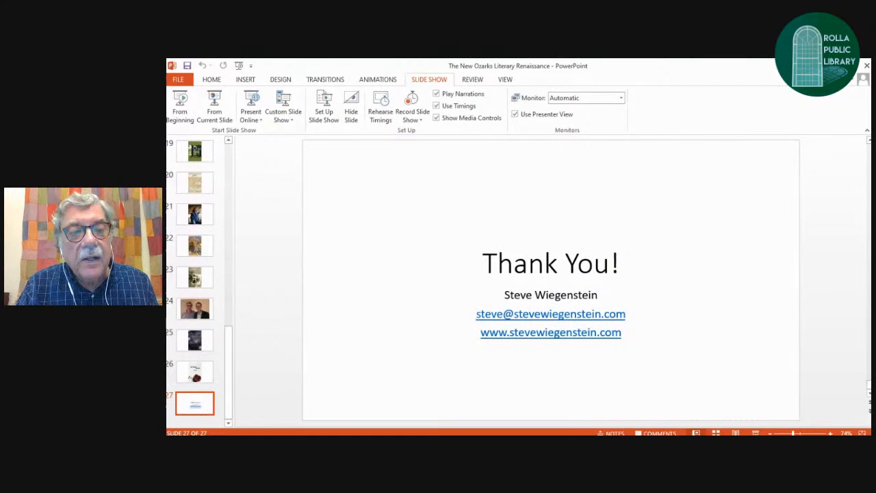